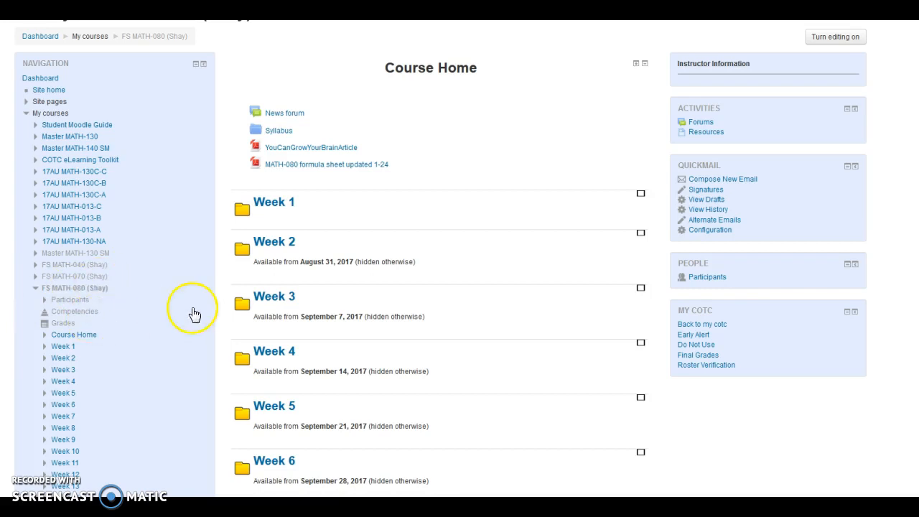
Step: Open MATH-080's Gradebook setup and review categories down to Extra credit (1045-point total)
{"action": "scroll", "scroll_direction": "down", "scroll_amount": 3}
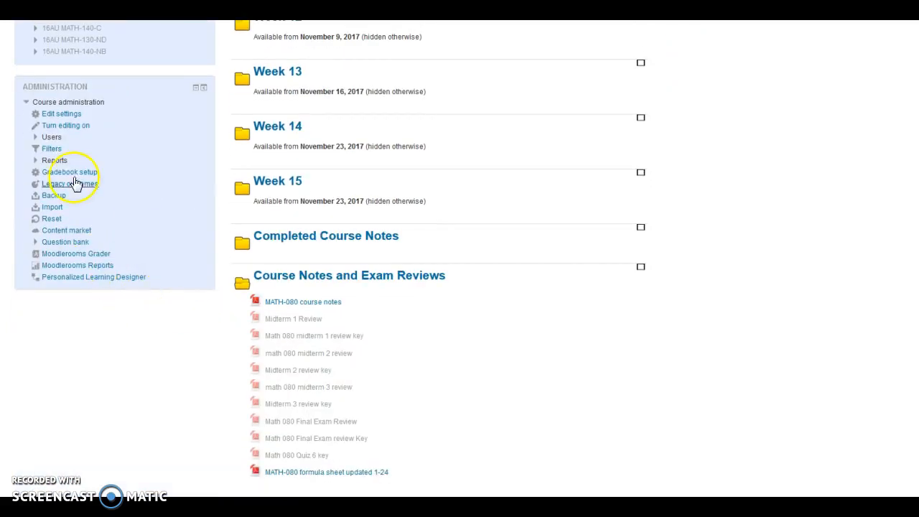
{"action": "left_click", "coordinate": [61, 172]}
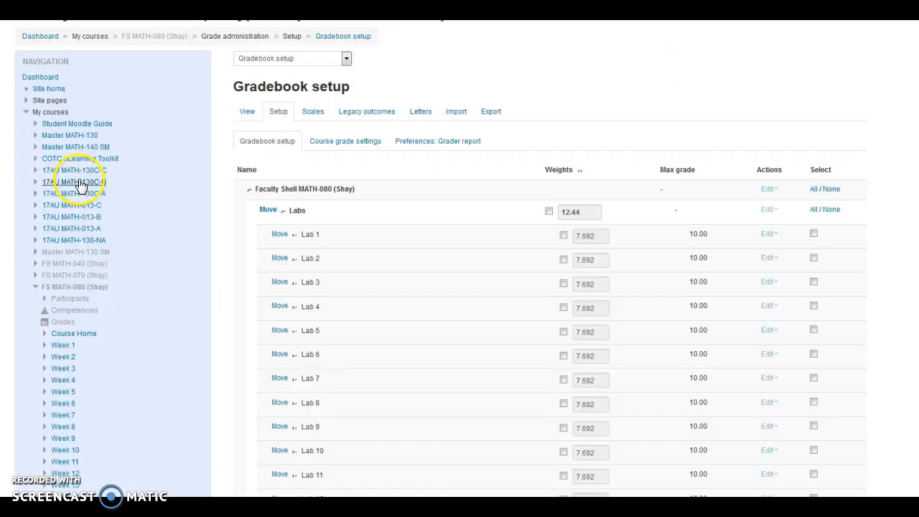
{"action": "scroll", "scroll_direction": "down", "scroll_amount": 3}
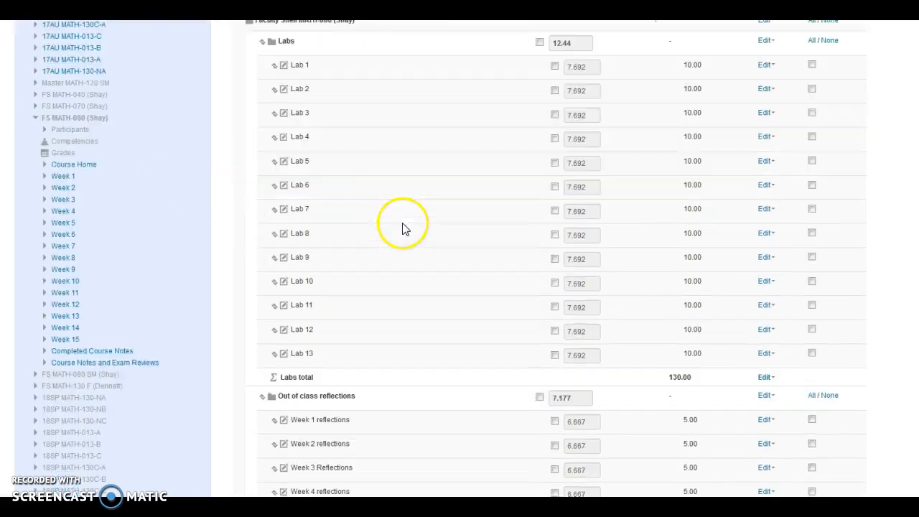
{"action": "scroll", "scroll_direction": "down", "scroll_amount": 3}
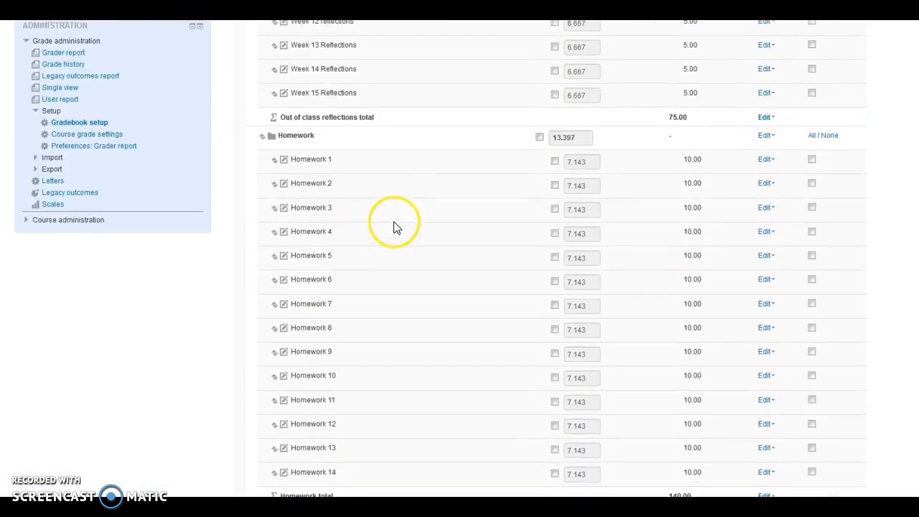
{"action": "scroll", "scroll_direction": "down", "scroll_amount": 3}
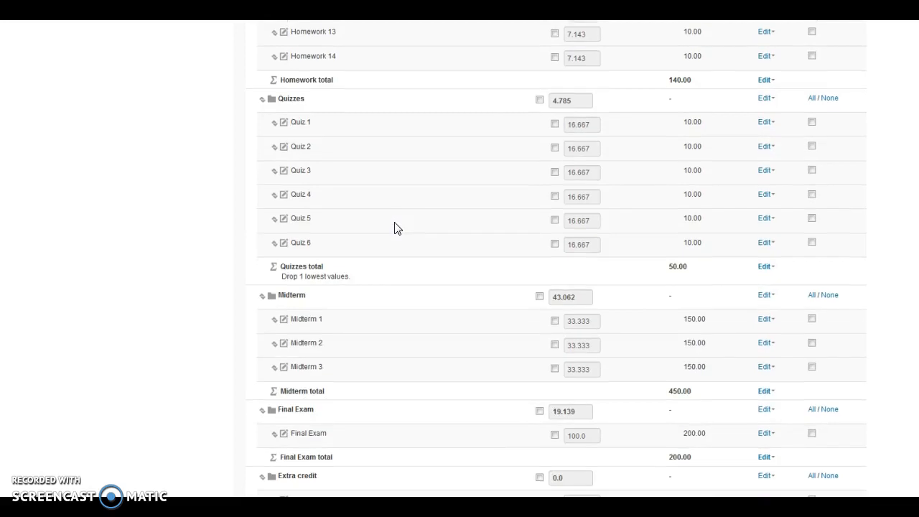
{"action": "scroll", "scroll_direction": "down", "scroll_amount": 3}
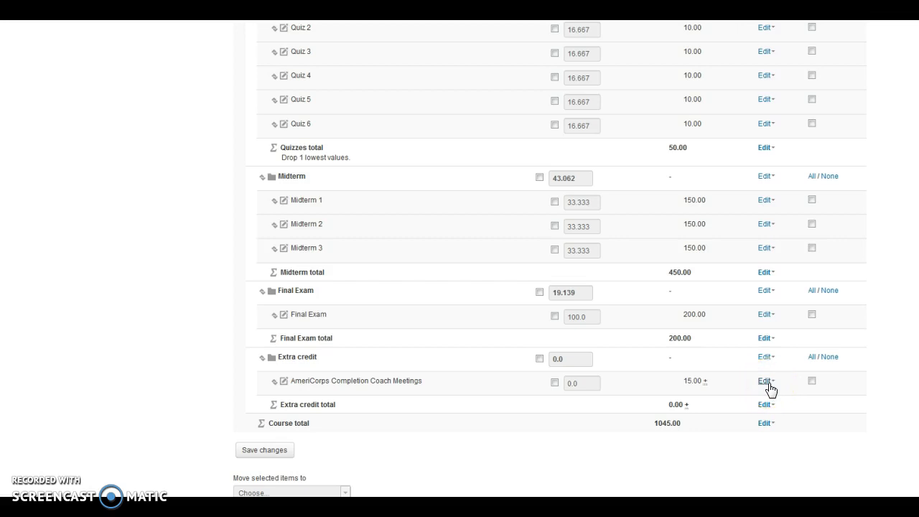
{"action": "mouse_move", "coordinate": [733, 390]}
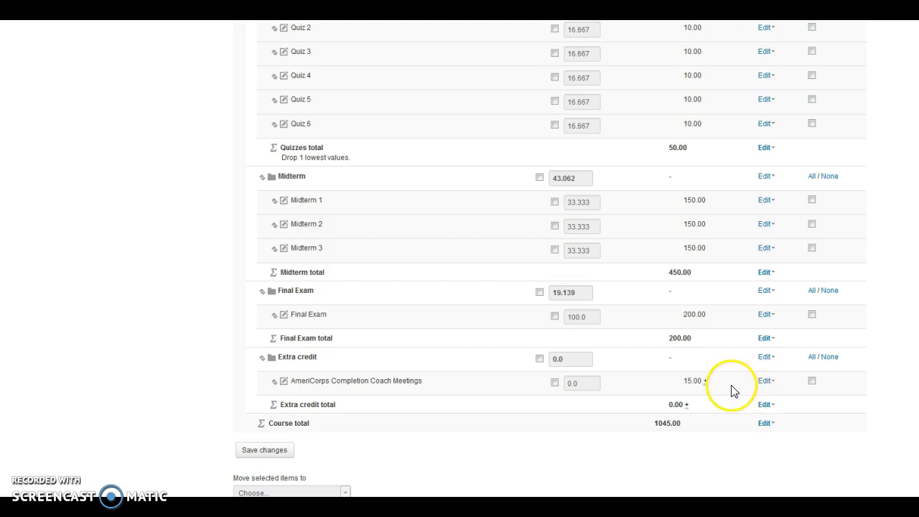
{"action": "mouse_move", "coordinate": [763, 403]}
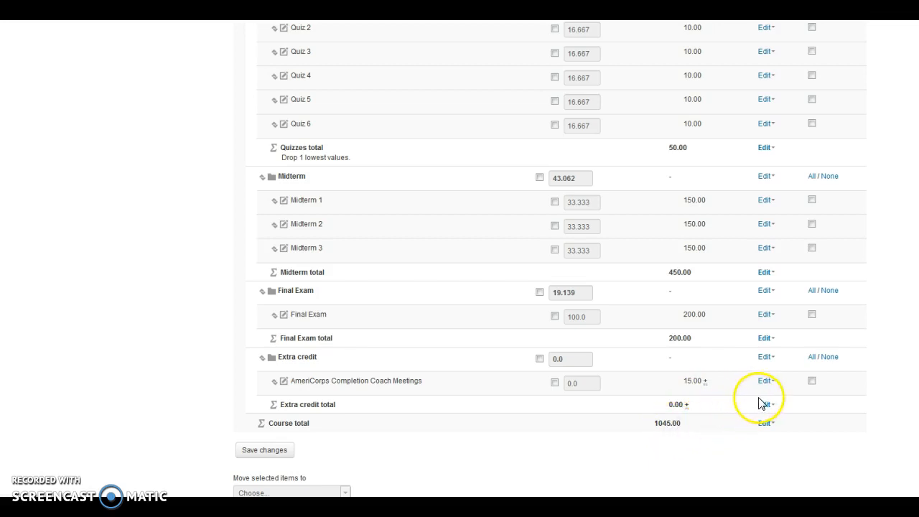
Step: Edit the AmeriCorps Completion Coach Meetings item (15-point maximum, zero weight)
{"action": "left_click", "coordinate": [765, 381]}
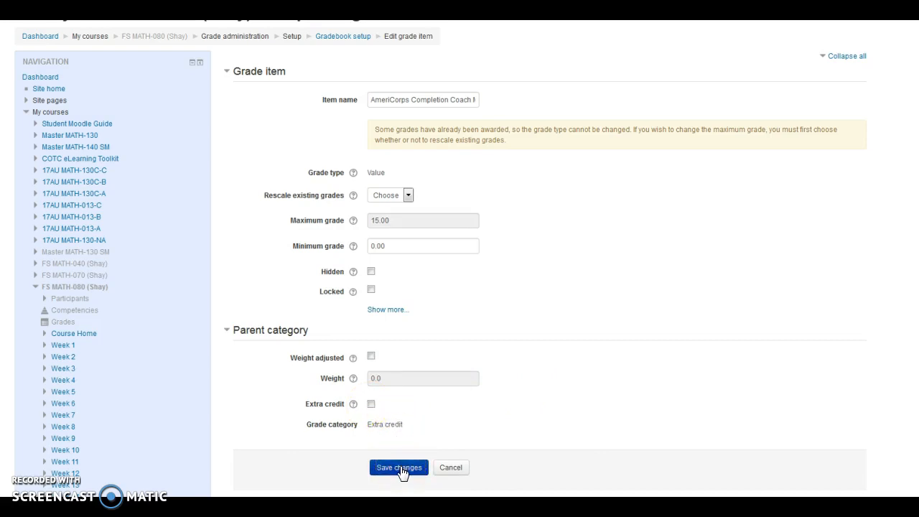
Step: Save the AmeriCorps item with Extra credit unchecked under Parent category
{"action": "left_click", "coordinate": [398, 467]}
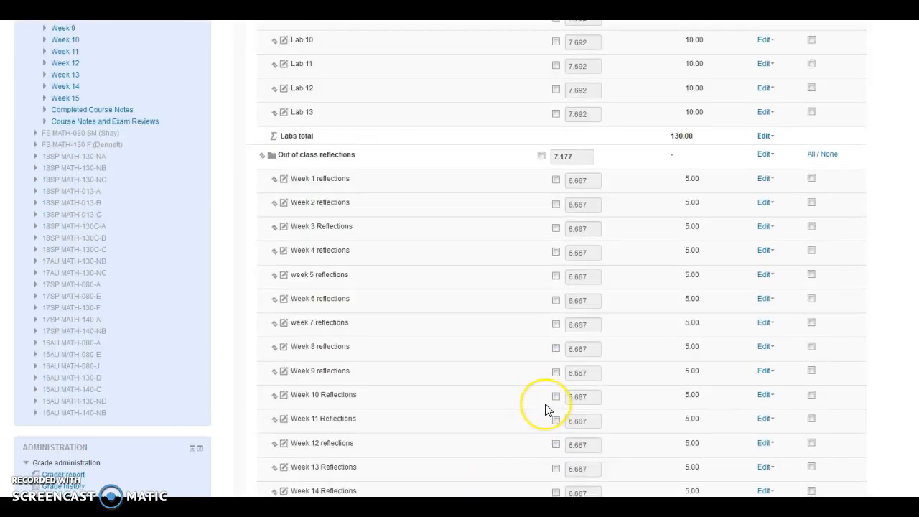
Step: Open Edit settings for the Extra credit category below the AmeriCorps item
{"action": "scroll", "scroll_direction": "down", "scroll_amount": 3}
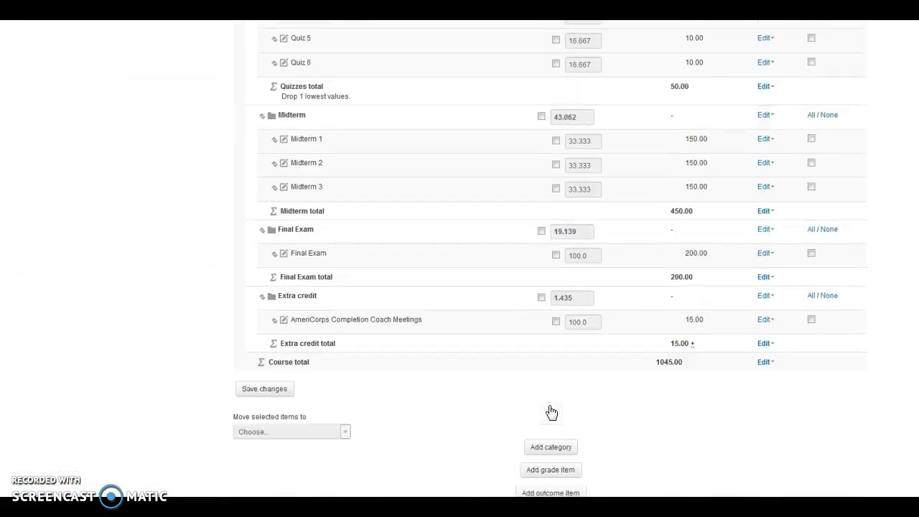
{"action": "scroll", "scroll_direction": "down", "scroll_amount": 3}
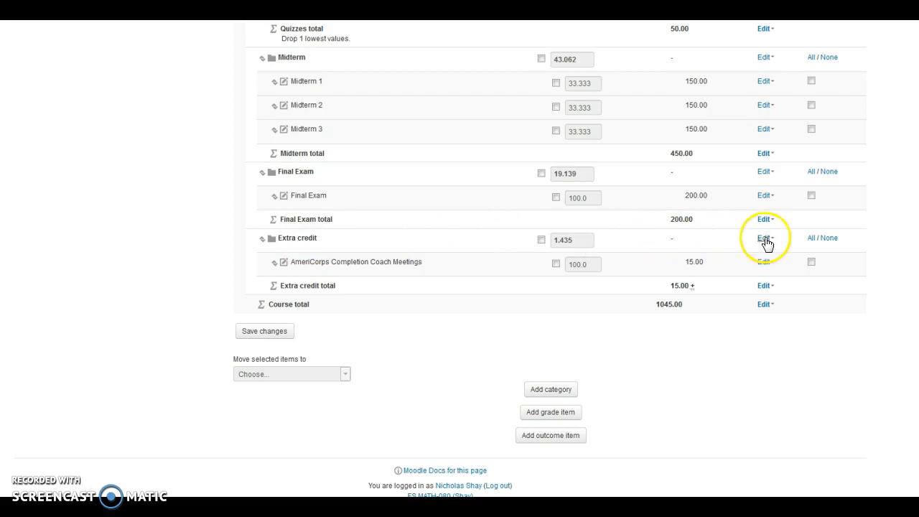
{"action": "left_click", "coordinate": [765, 238]}
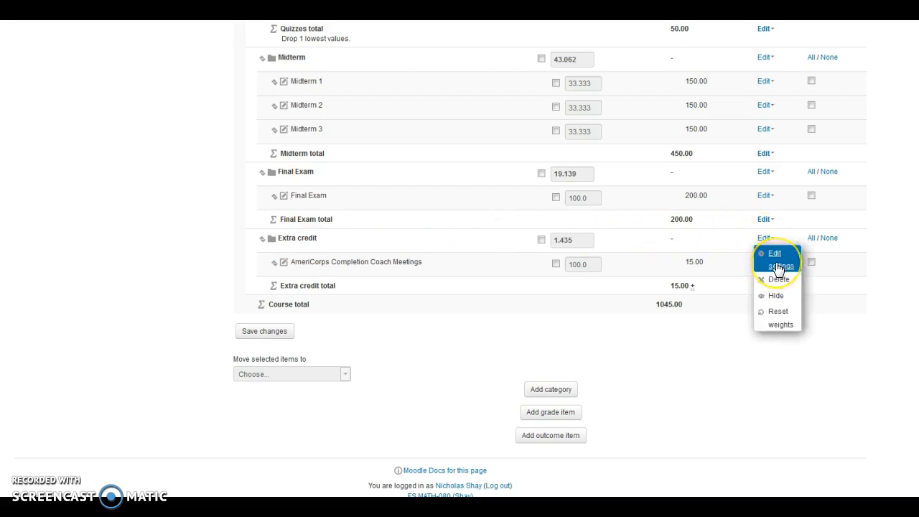
{"action": "left_click", "coordinate": [774, 253]}
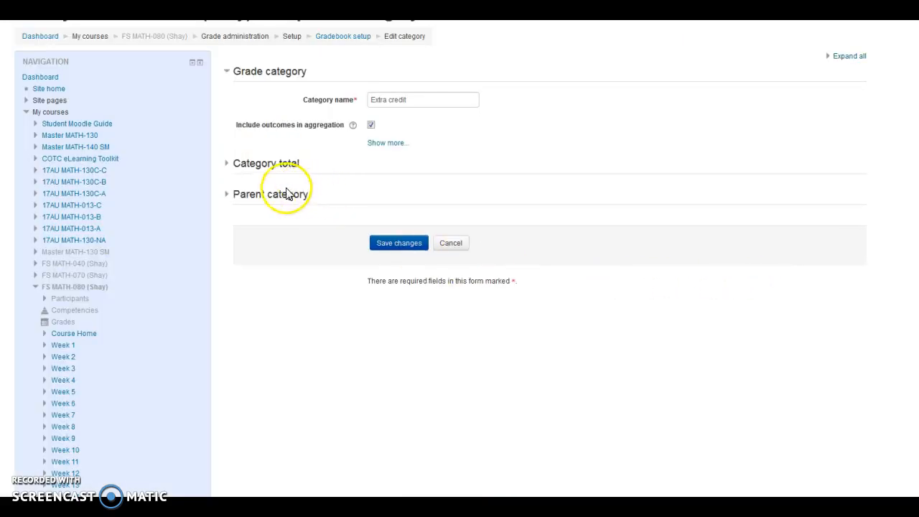
Step: Save the Extra credit category's Parent category settings, then reopen the AmeriCorps item's editing options
{"action": "left_click", "coordinate": [227, 163]}
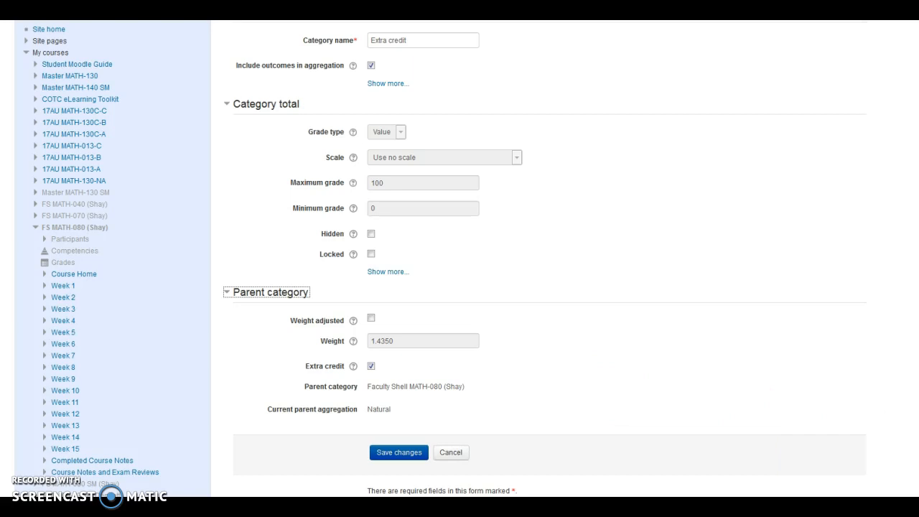
{"action": "mouse_move", "coordinate": [612, 485]}
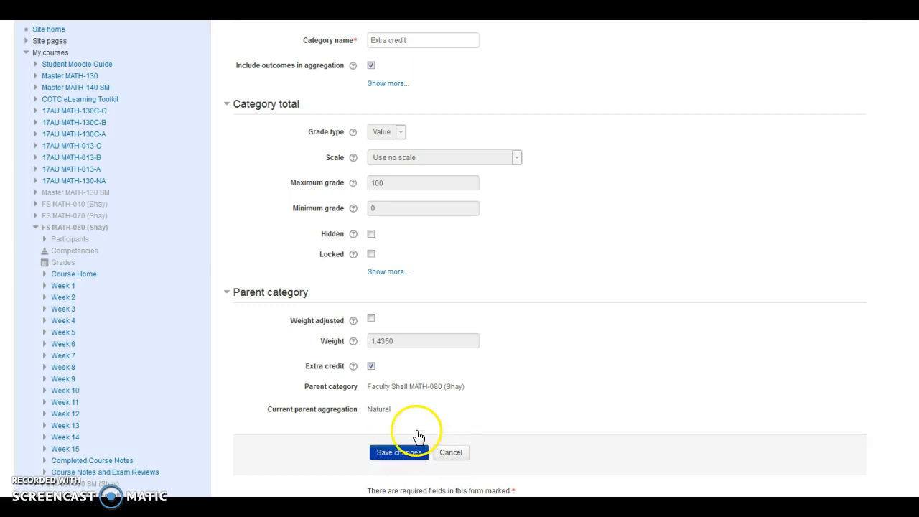
{"action": "left_click", "coordinate": [399, 453]}
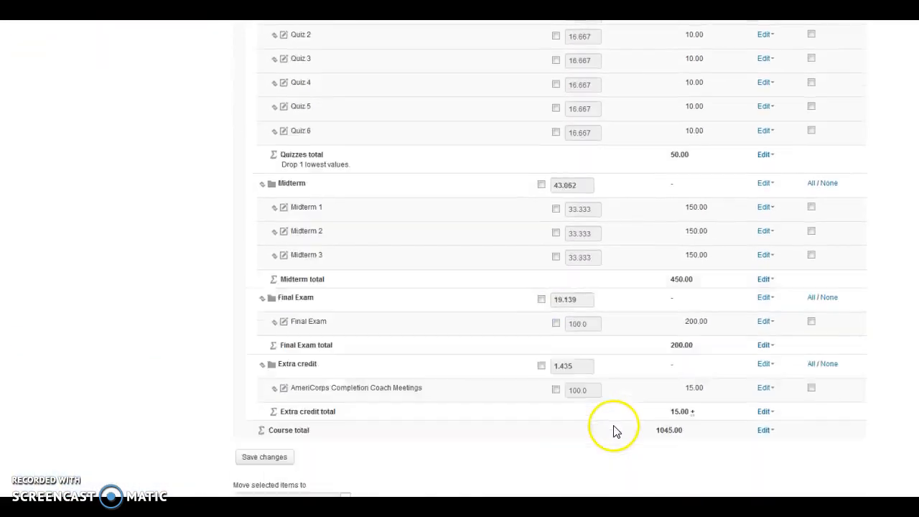
{"action": "scroll", "scroll_direction": "down", "scroll_amount": 3}
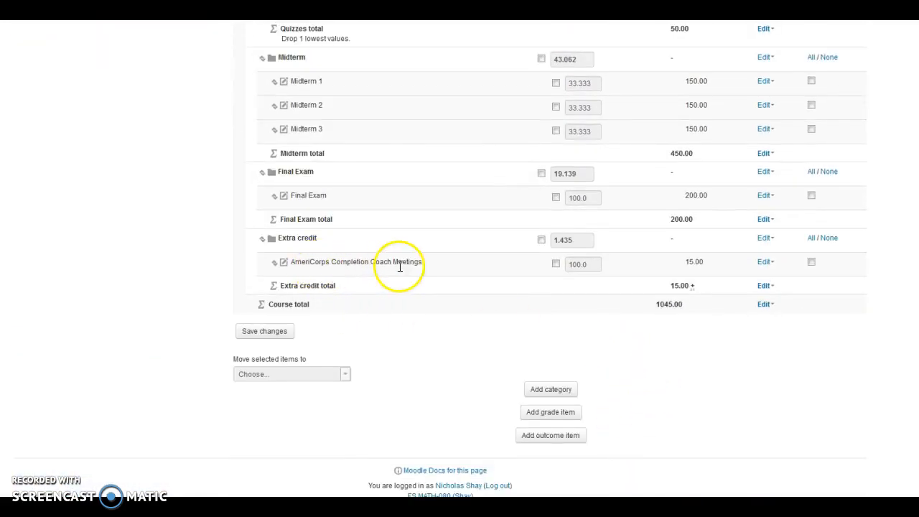
{"action": "left_click", "coordinate": [763, 262]}
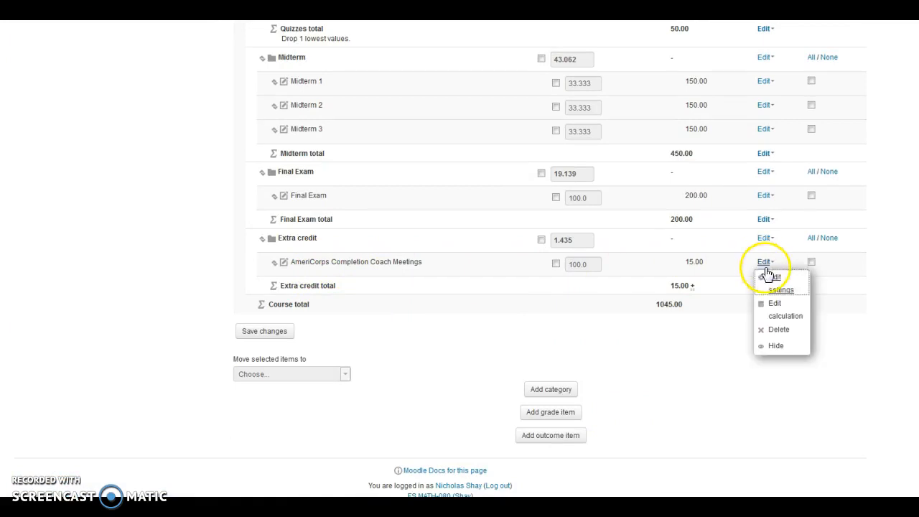